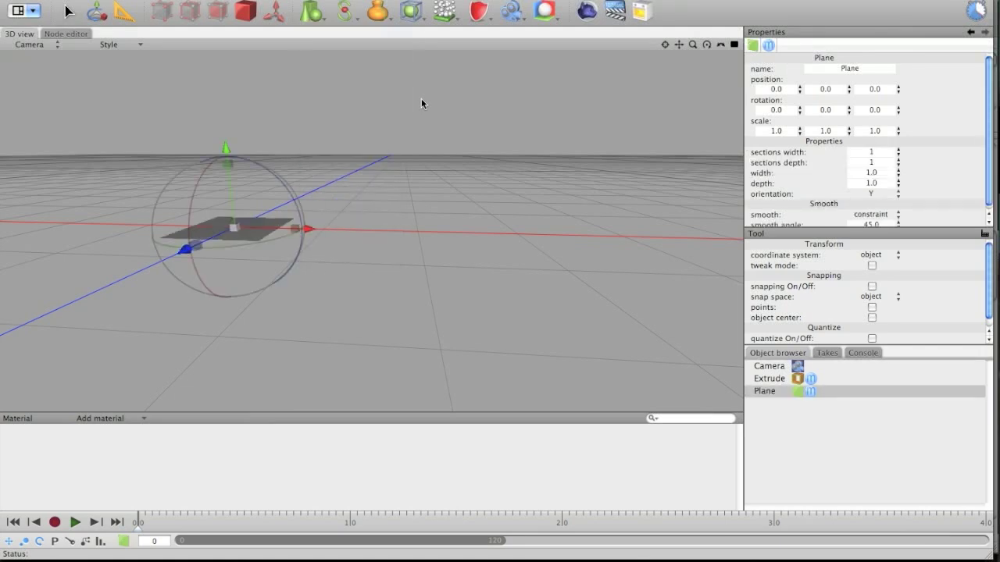
Enter 9999.0 into the Plane's scale fields to make a vast floor
{"action": "type", "text": "9999.0"}
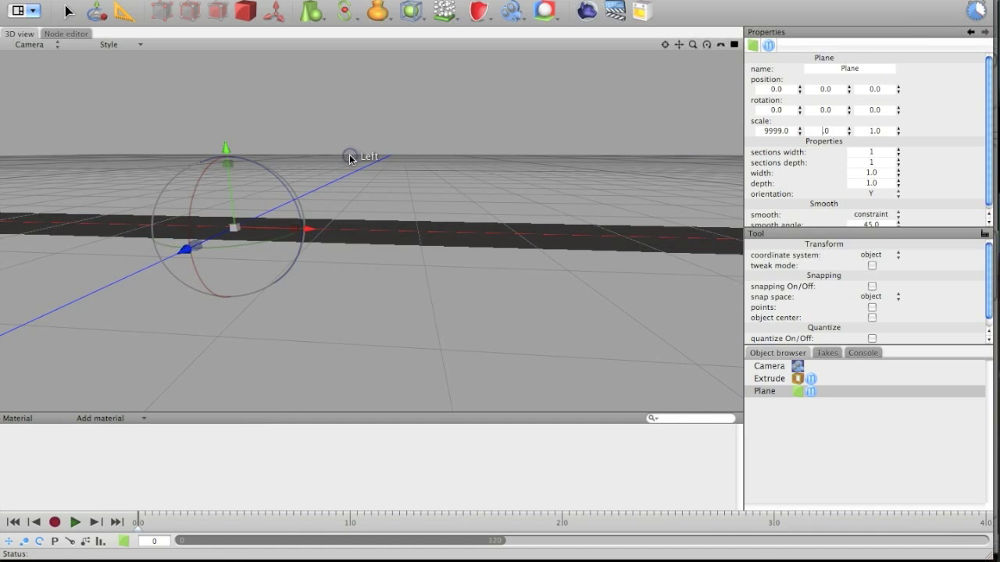
{"action": "mouse_move", "coordinate": [289, 235]}
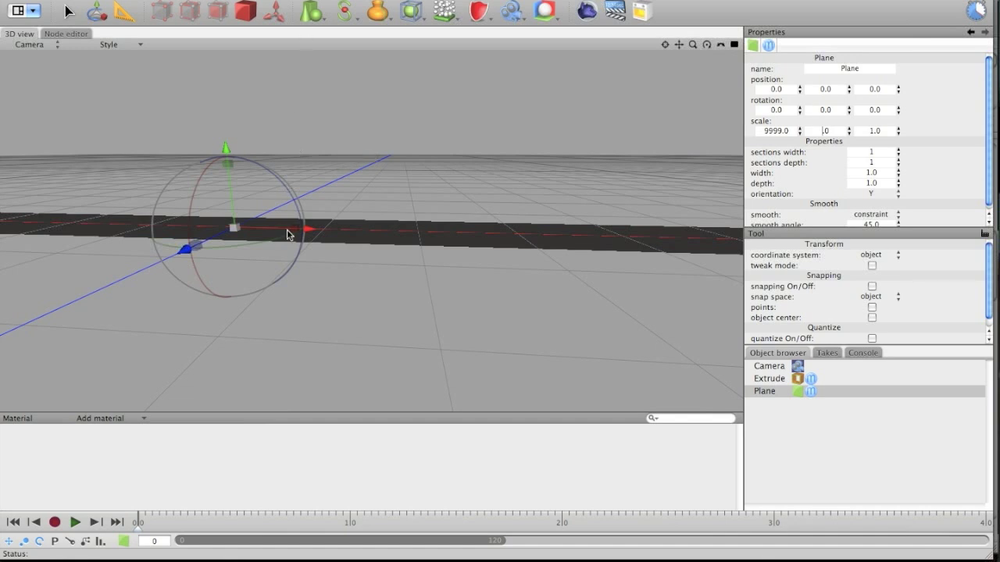
{"action": "mouse_move", "coordinate": [828, 178]}
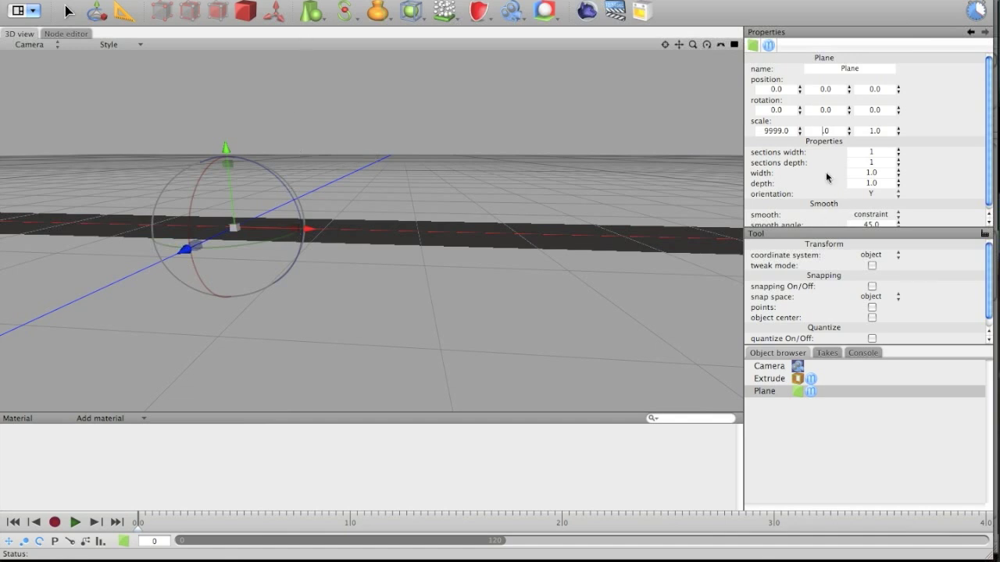
{"action": "left_click", "coordinate": [778, 131]}
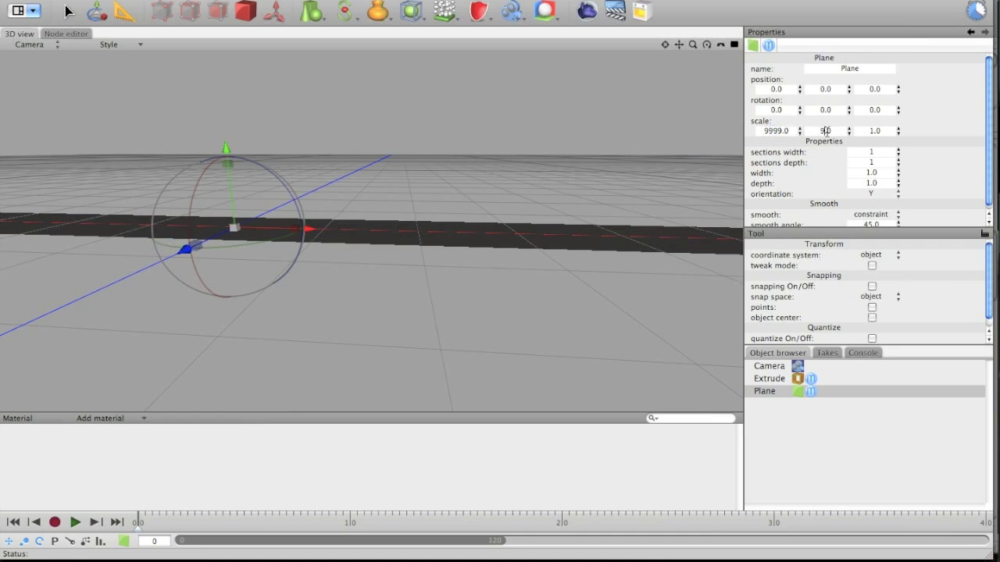
{"action": "type", "text": "999.0"}
{"action": "left_click", "coordinate": [878, 130]}
{"action": "type", "text": "9999"}
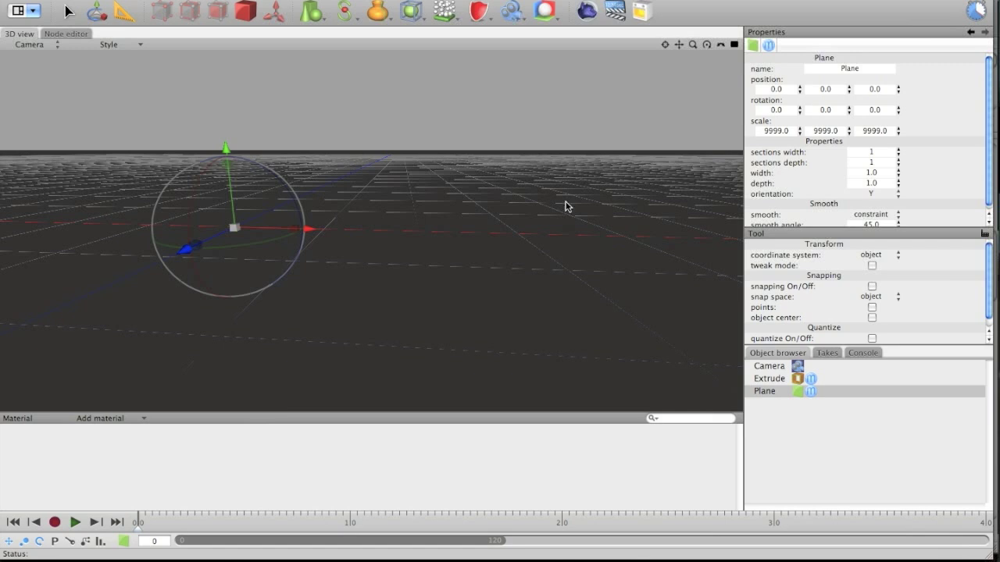
Add Plane.1 at scale 9999, rotated 90° and shifted slightly along Z
{"action": "left_click", "coordinate": [765, 390]}
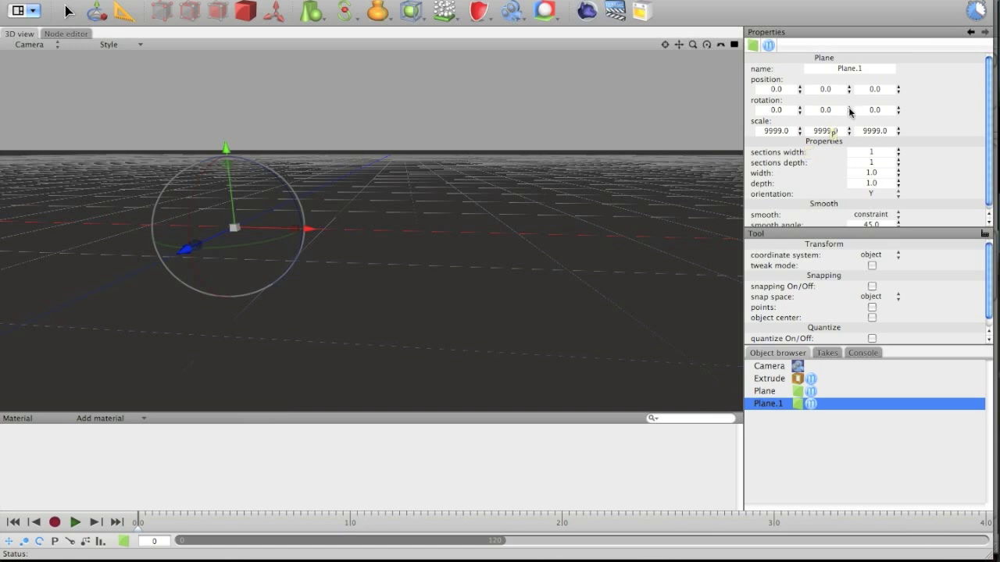
{"action": "left_click_drag", "start_coordinate": [850, 110], "coordinate": [850, 102]}
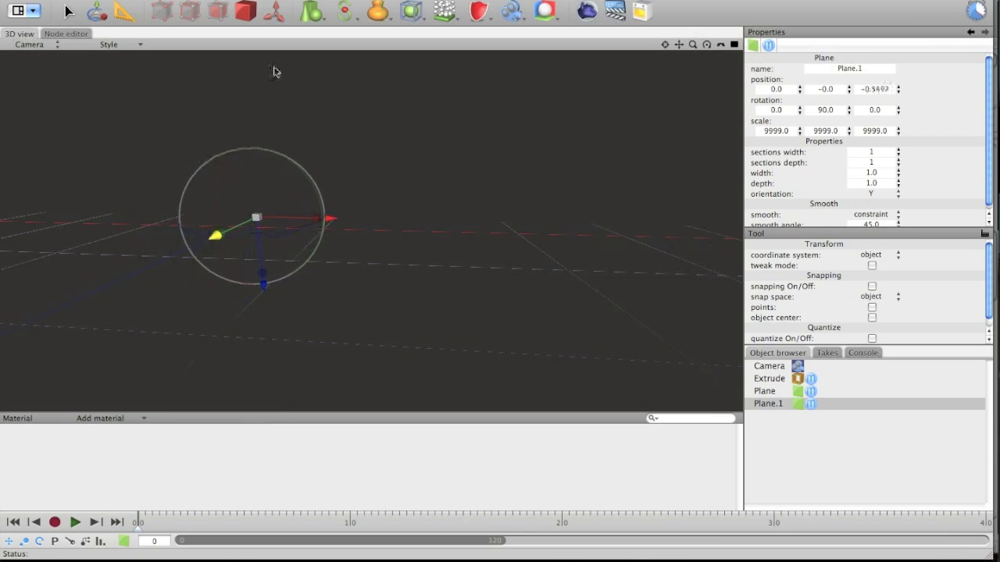
{"action": "mouse_move", "coordinate": [313, 13]}
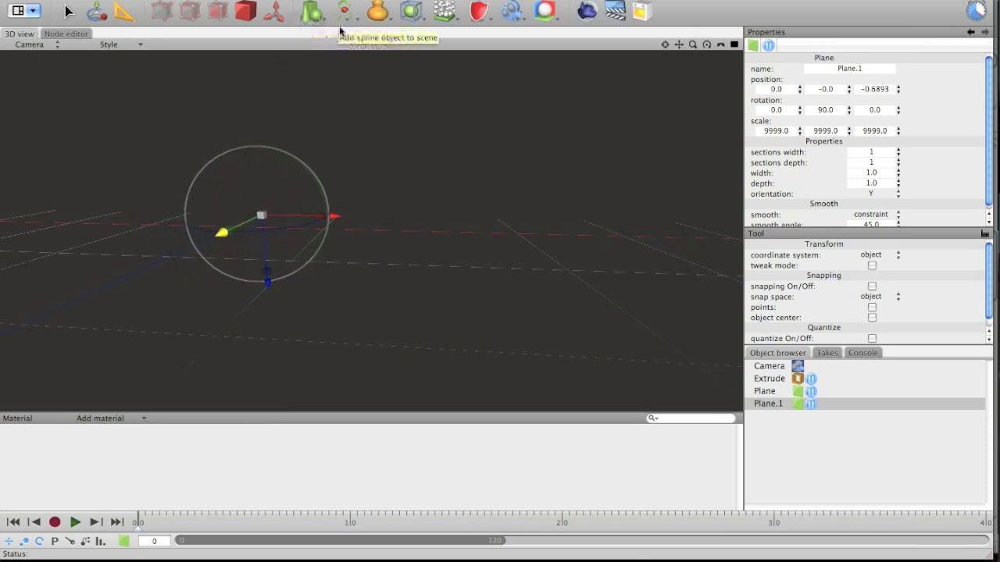
{"action": "mouse_move", "coordinate": [478, 11]}
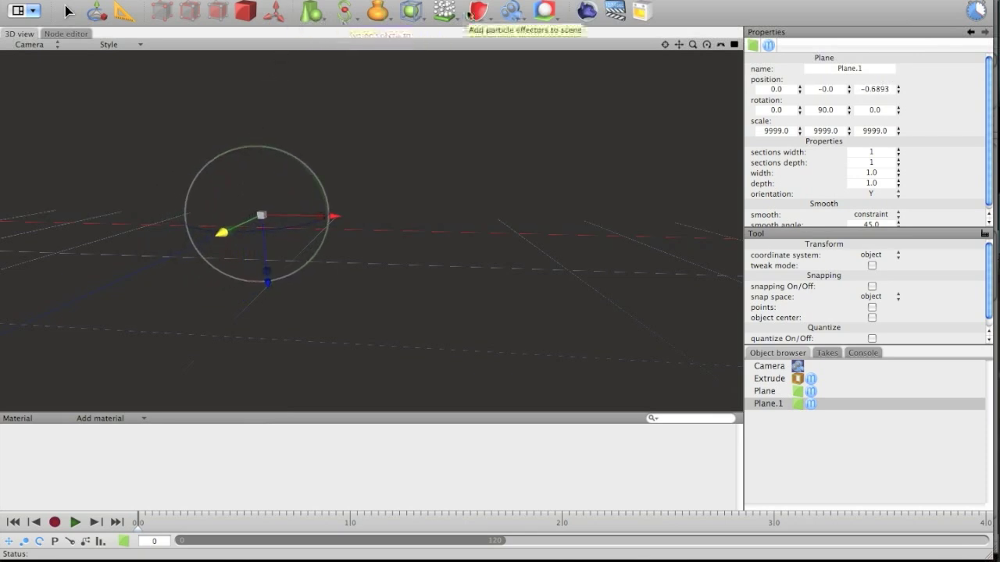
Add a Deflector effector with range size 9999.0 on all three axes
{"action": "left_click", "coordinate": [478, 12]}
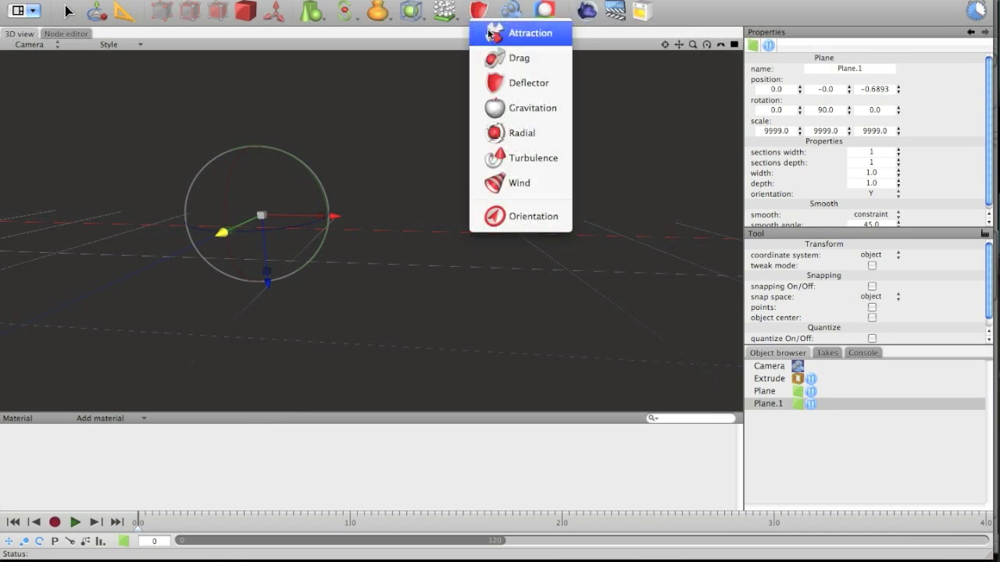
{"action": "mouse_move", "coordinate": [539, 133]}
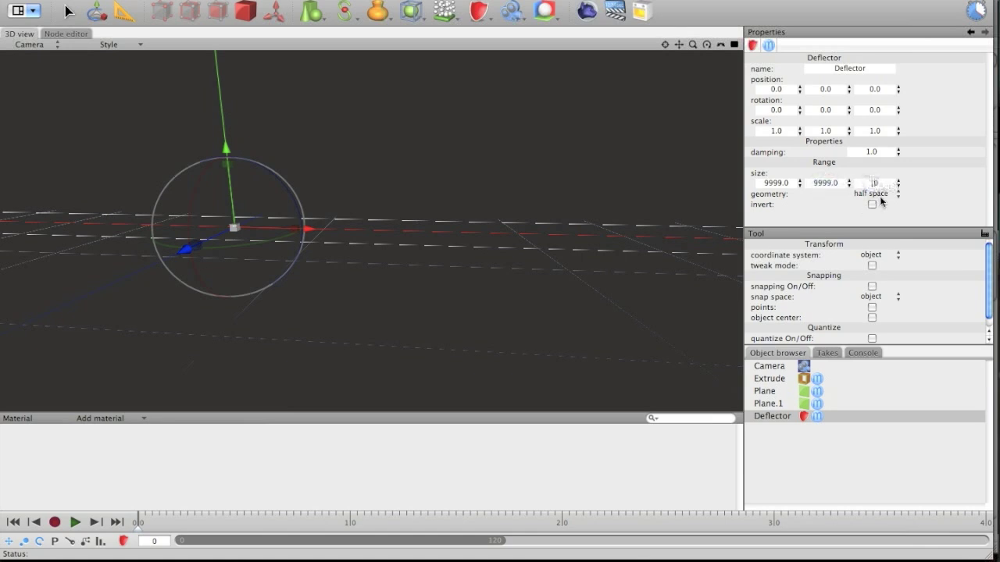
{"action": "left_click", "coordinate": [873, 182]}
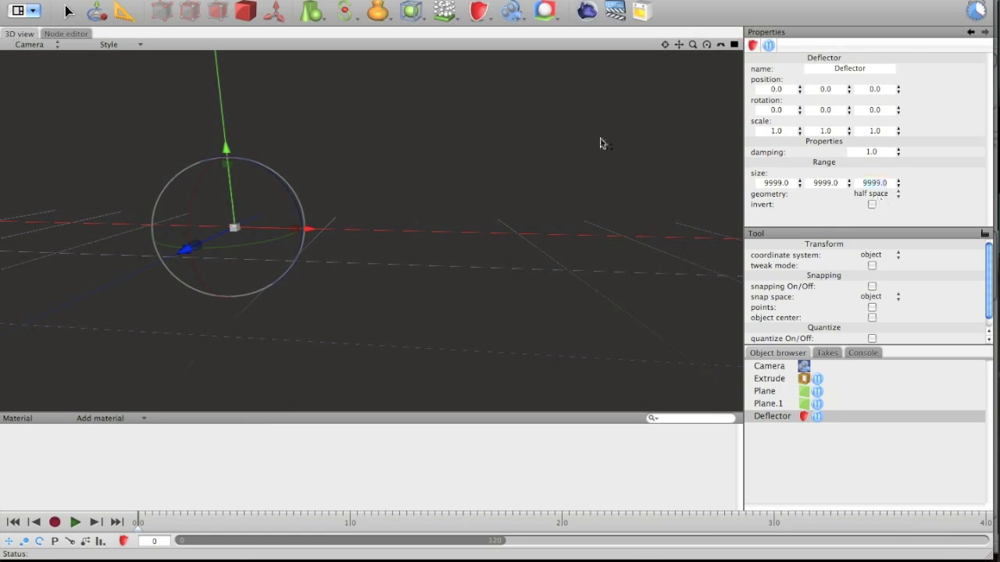
{"action": "mouse_move", "coordinate": [445, 11]}
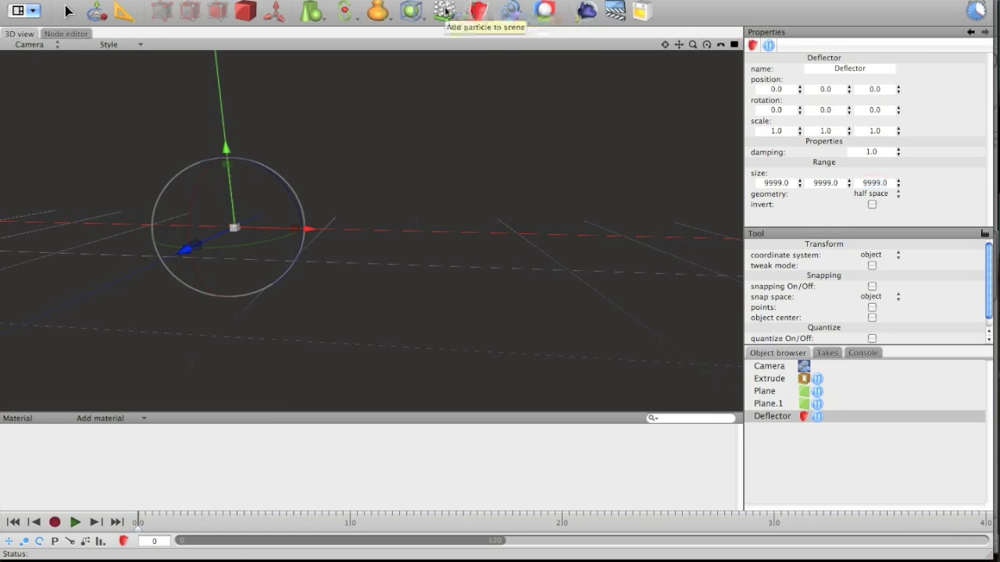
Add a Particle Emitter, tilt it sideways and preview the particle spray
{"action": "left_click", "coordinate": [445, 13]}
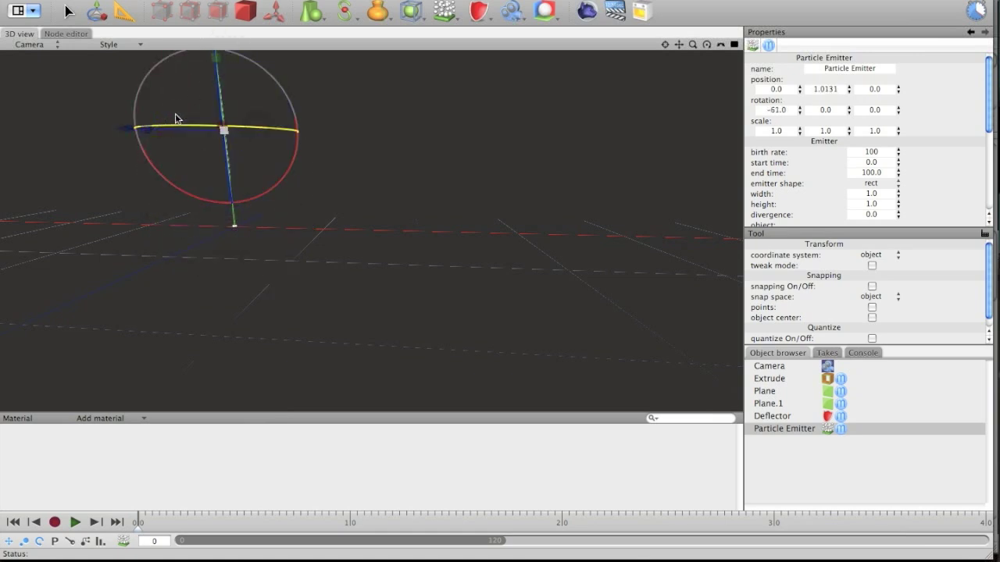
{"action": "left_click_drag", "start_coordinate": [175, 119], "coordinate": [125, 124]}
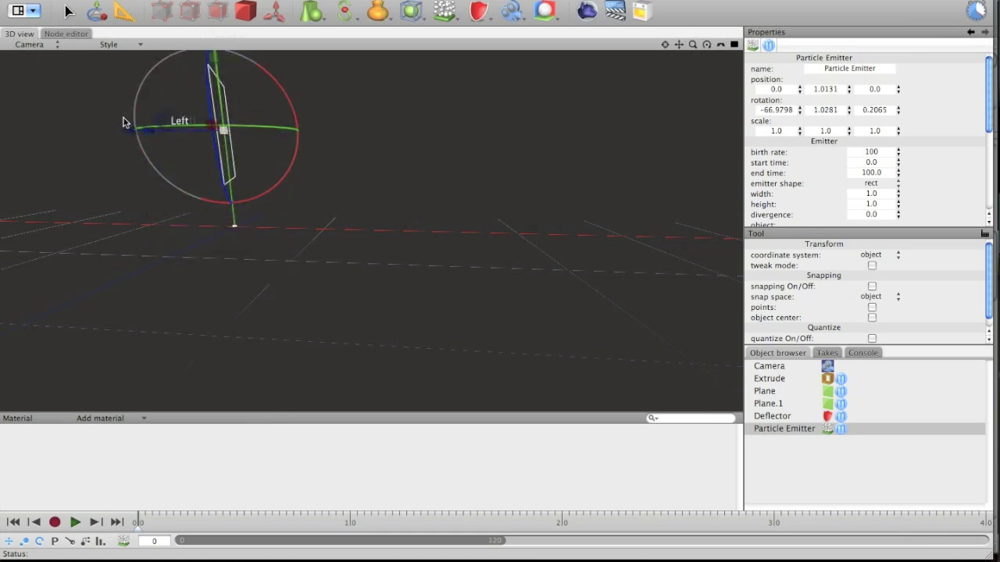
{"action": "left_click_drag", "start_coordinate": [125, 122], "coordinate": [289, 144]}
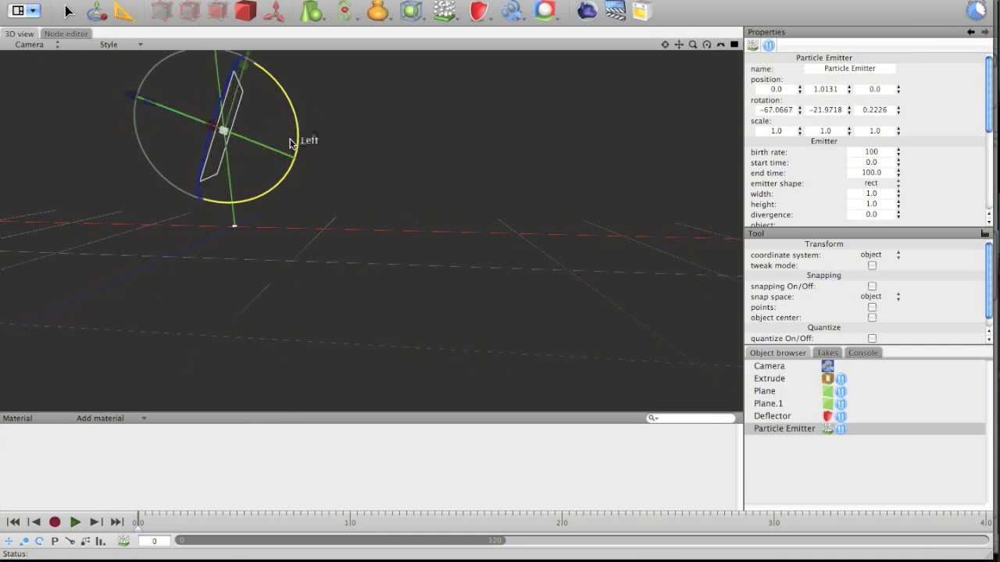
{"action": "left_click", "coordinate": [75, 522]}
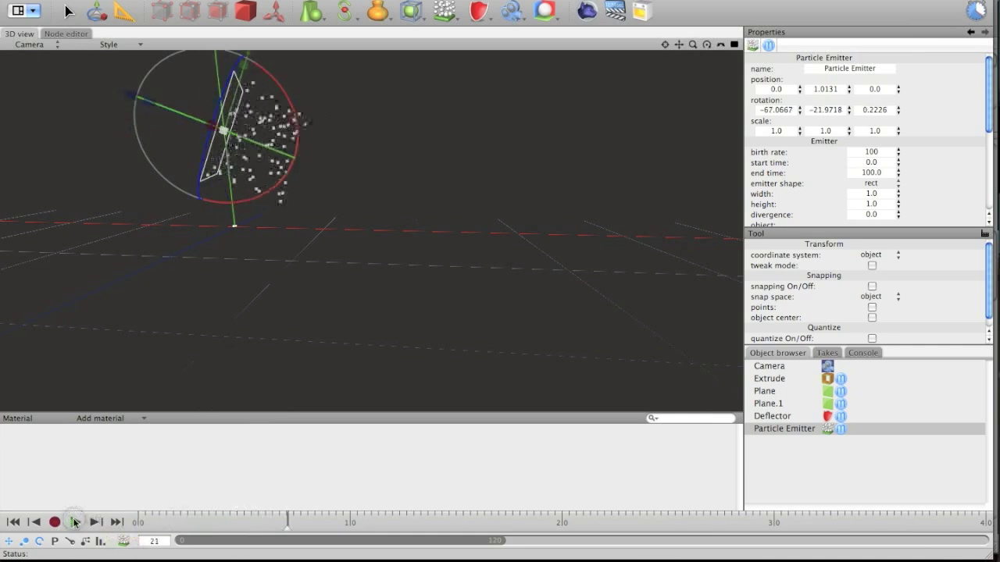
{"action": "left_click", "coordinate": [75, 522]}
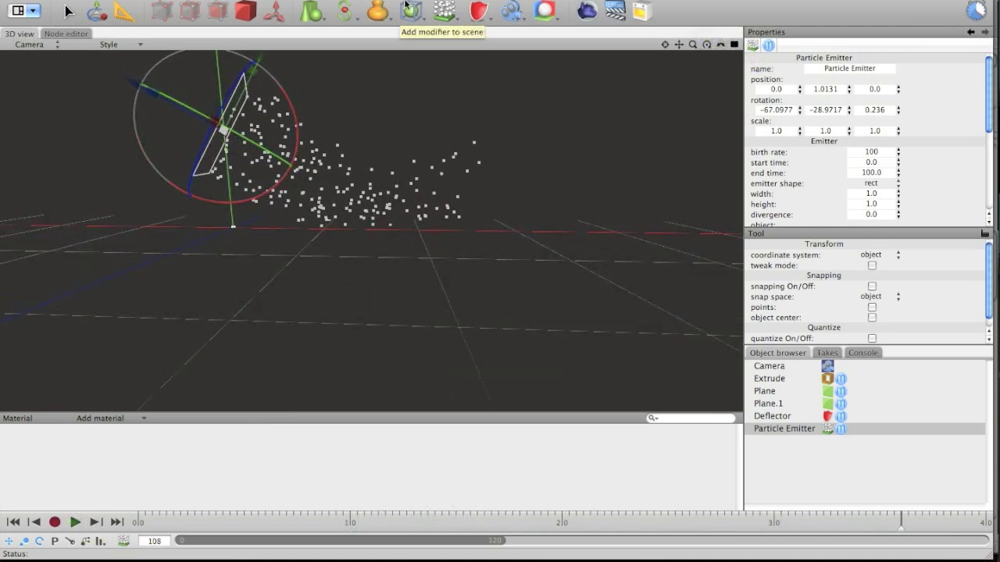
Add a Ball raised above the floor, scale it to 0.2 and use it as the emitter's particle
{"action": "left_click", "coordinate": [312, 11]}
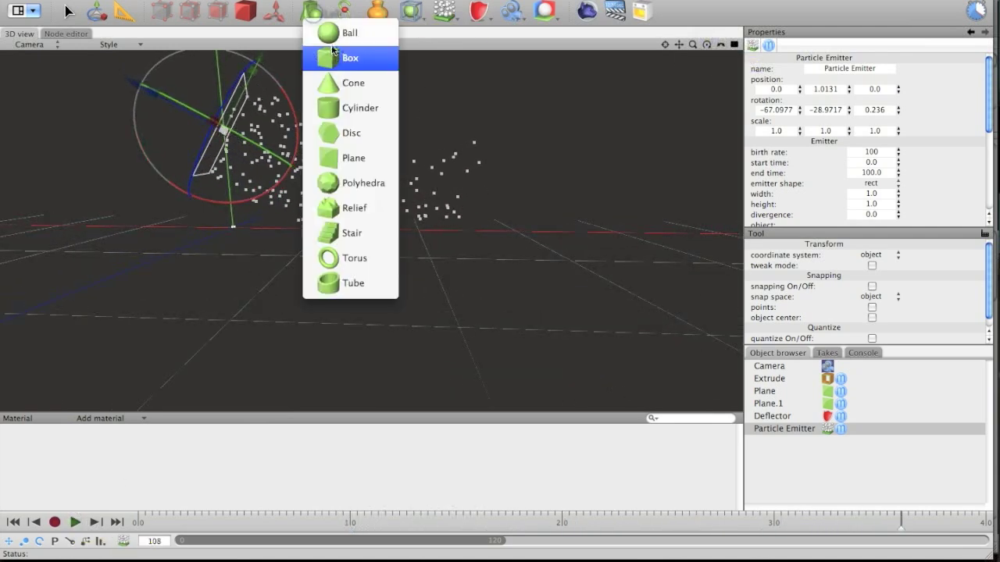
{"action": "left_click", "coordinate": [350, 32]}
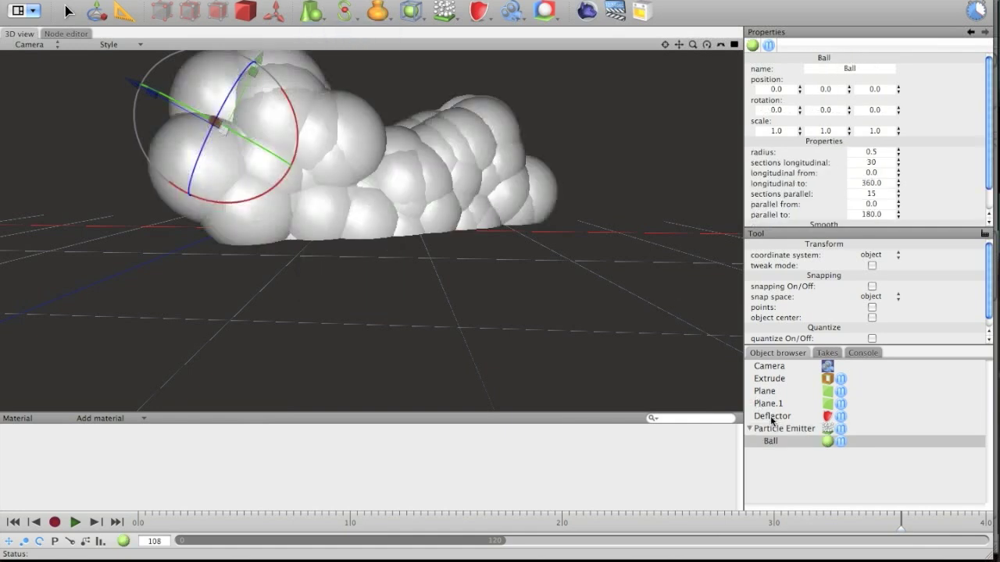
{"action": "left_click", "coordinate": [315, 10]}
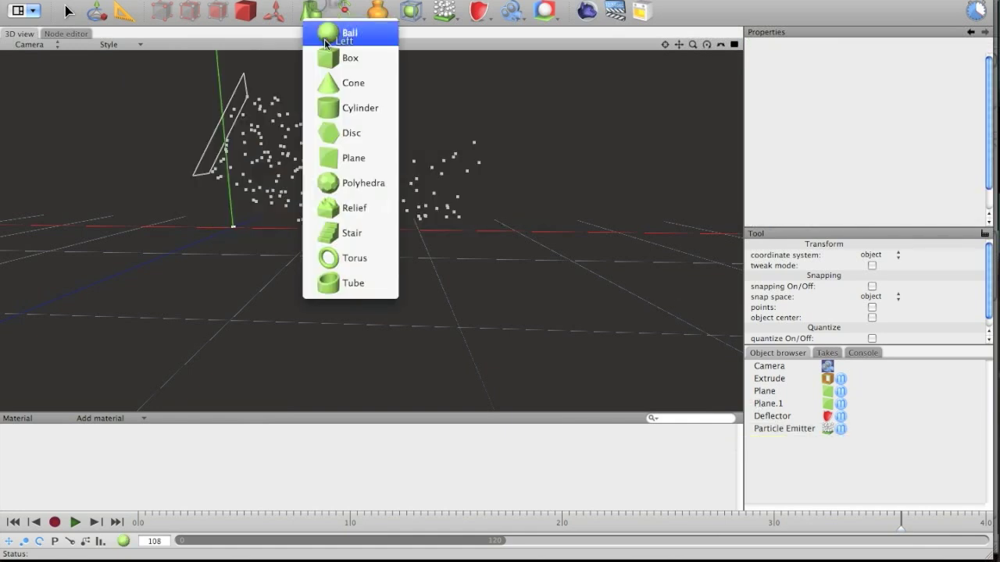
{"action": "left_click", "coordinate": [350, 33]}
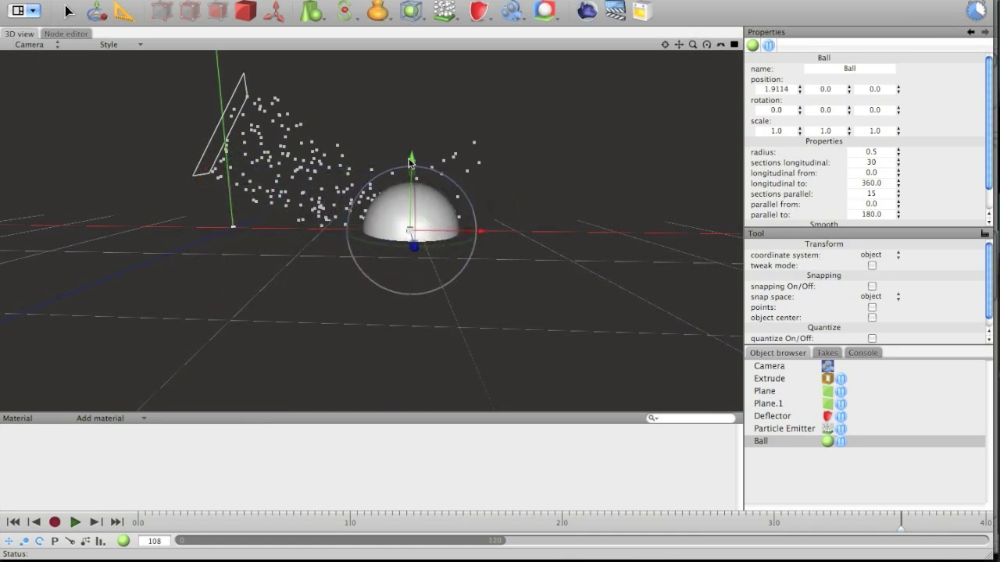
{"action": "left_click_drag", "start_coordinate": [412, 156], "coordinate": [413, 97]}
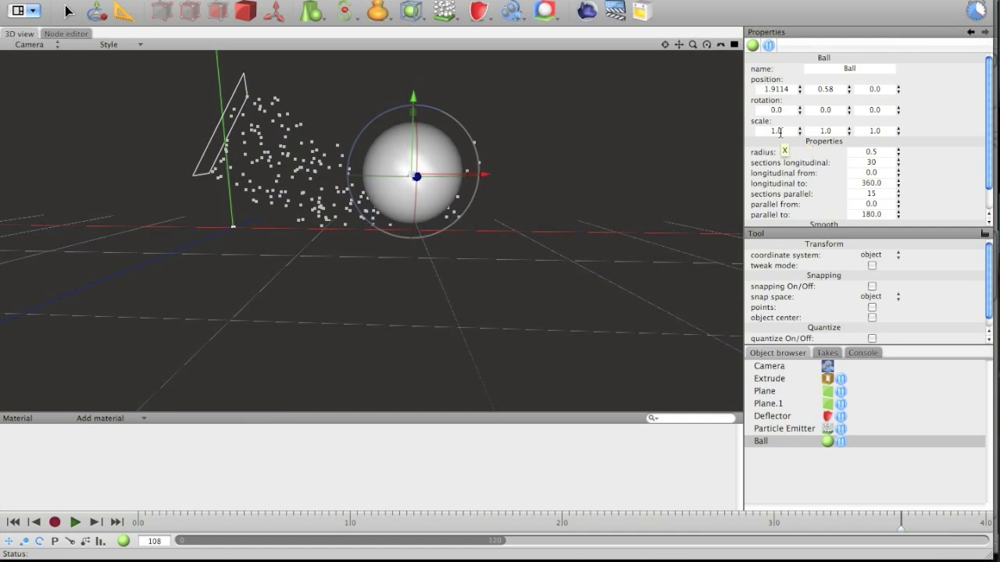
{"action": "left_click", "coordinate": [774, 131]}
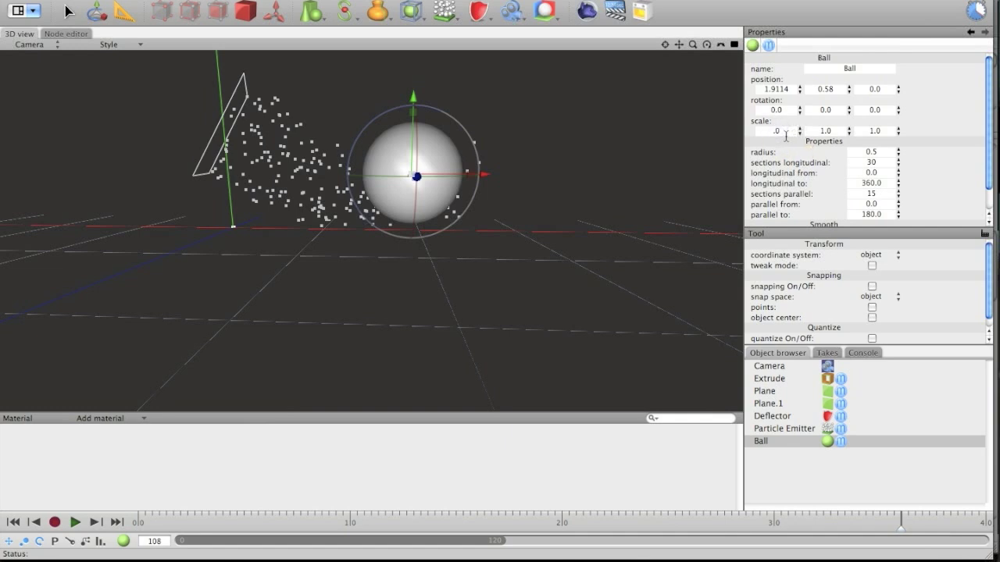
{"action": "type", "text": "0.2"}
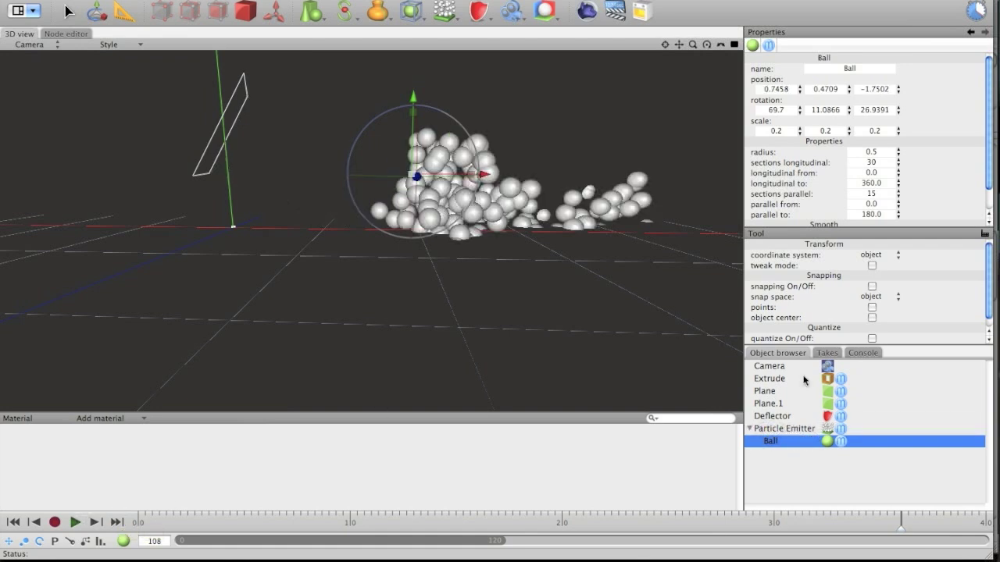
Replay the simulation, raise the Particle Emitter higher, then select Plane.1
{"action": "left_click", "coordinate": [784, 428]}
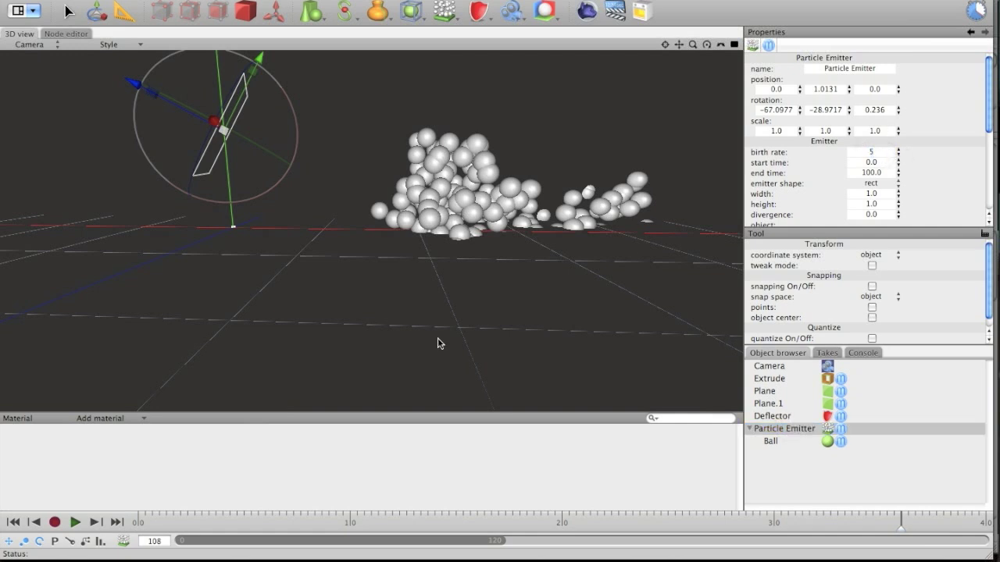
{"action": "left_click", "coordinate": [75, 522]}
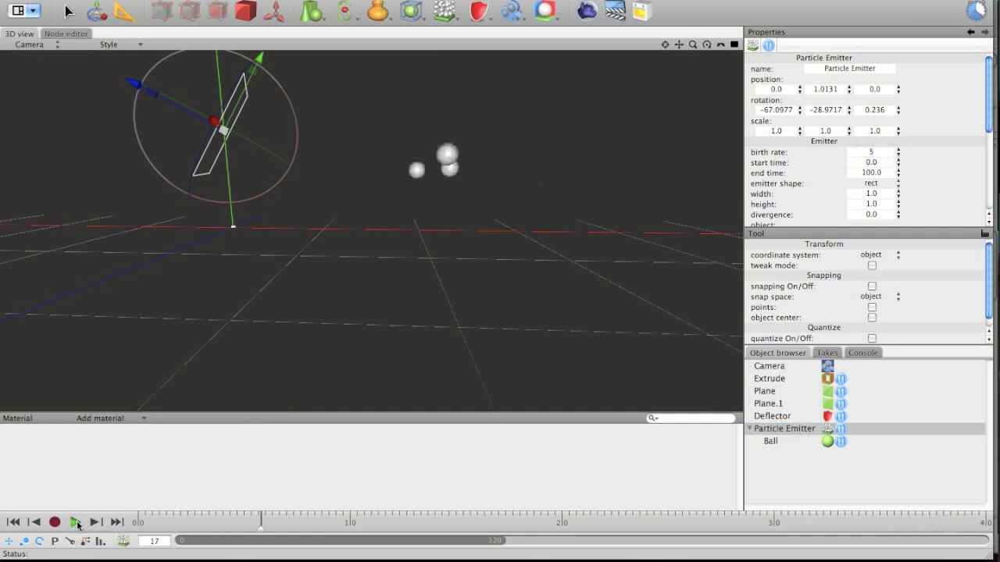
{"action": "left_click", "coordinate": [75, 522]}
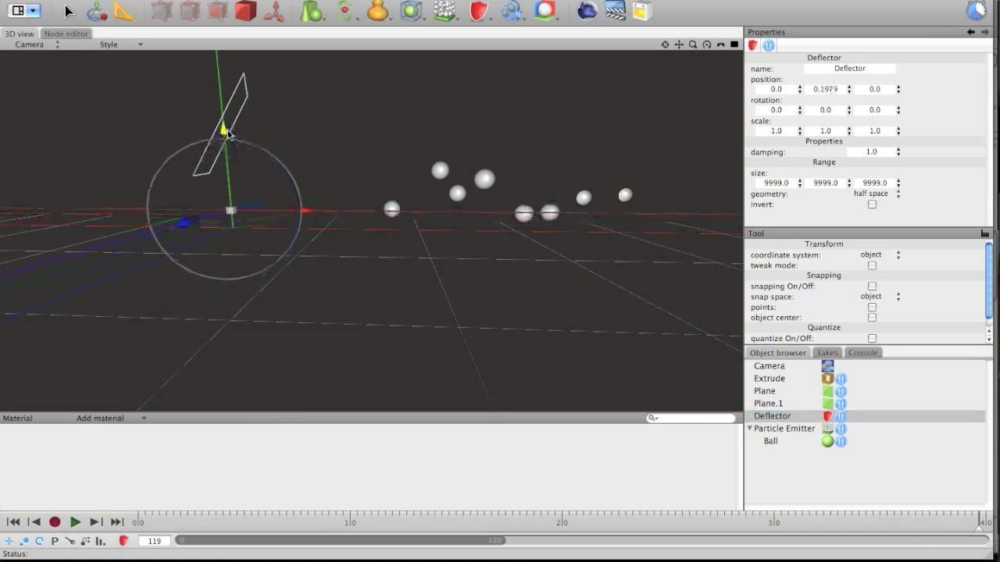
{"action": "left_click", "coordinate": [784, 428]}
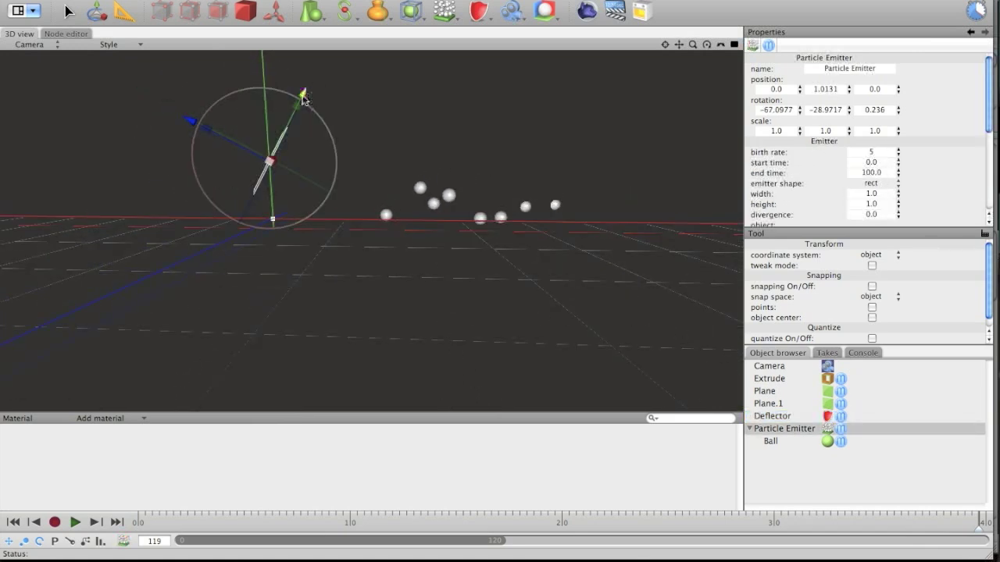
{"action": "left_click_drag", "start_coordinate": [300, 97], "coordinate": [216, 78]}
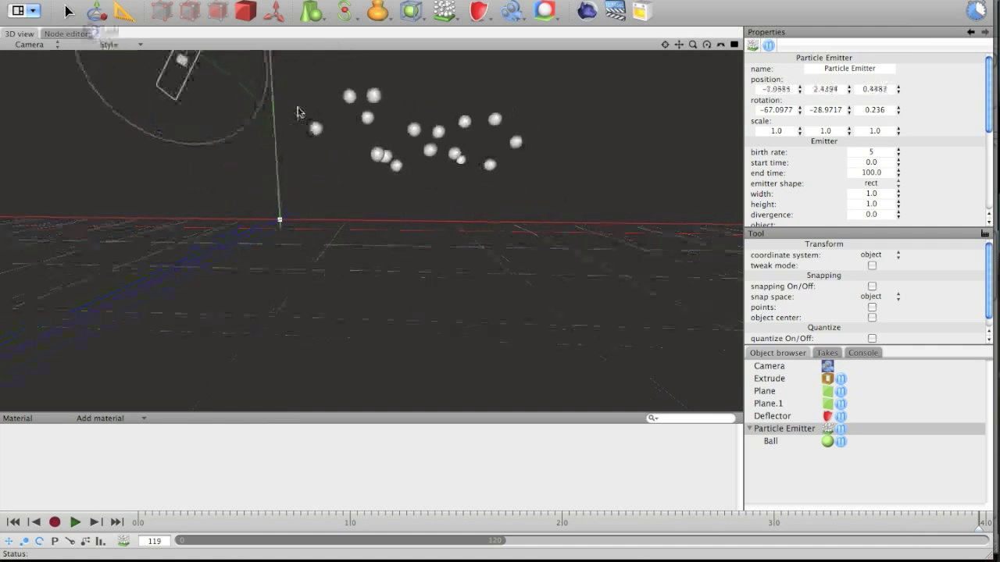
{"action": "left_click", "coordinate": [769, 403]}
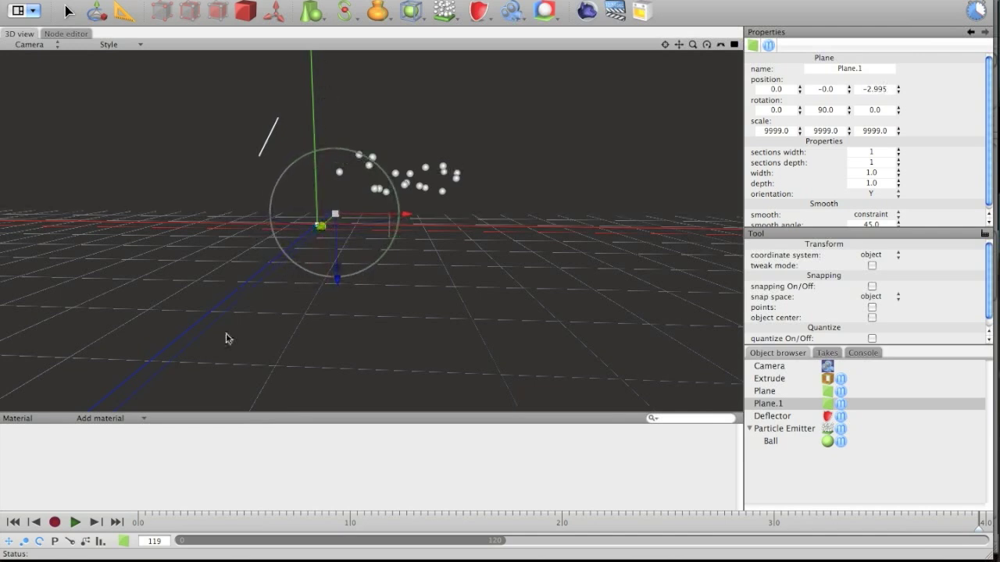
Move the Particle Emitter further left and replay the balls arcing across the floor
{"action": "left_click", "coordinate": [95, 522]}
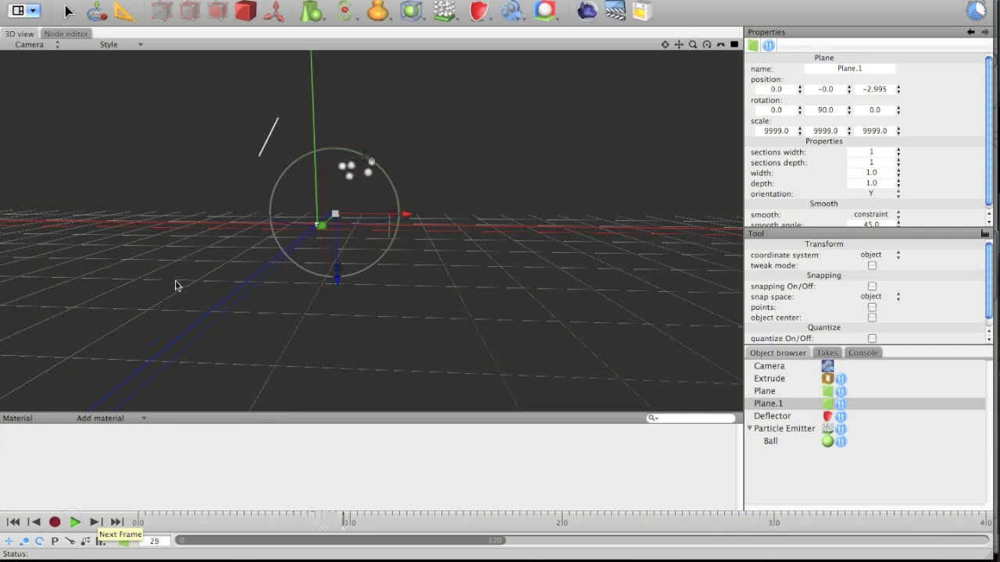
{"action": "left_click", "coordinate": [94, 521]}
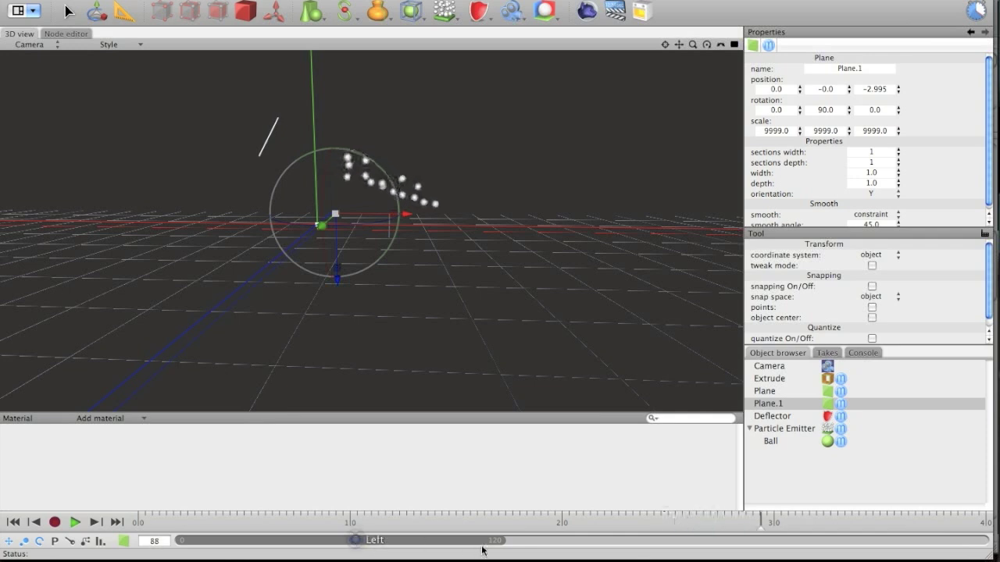
{"action": "left_click", "coordinate": [74, 522]}
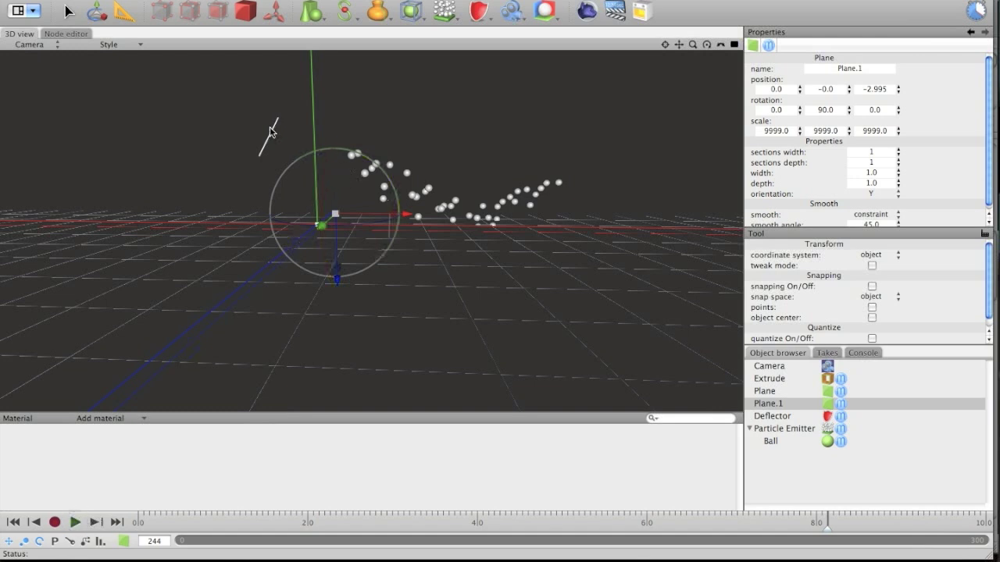
{"action": "left_click", "coordinate": [785, 428]}
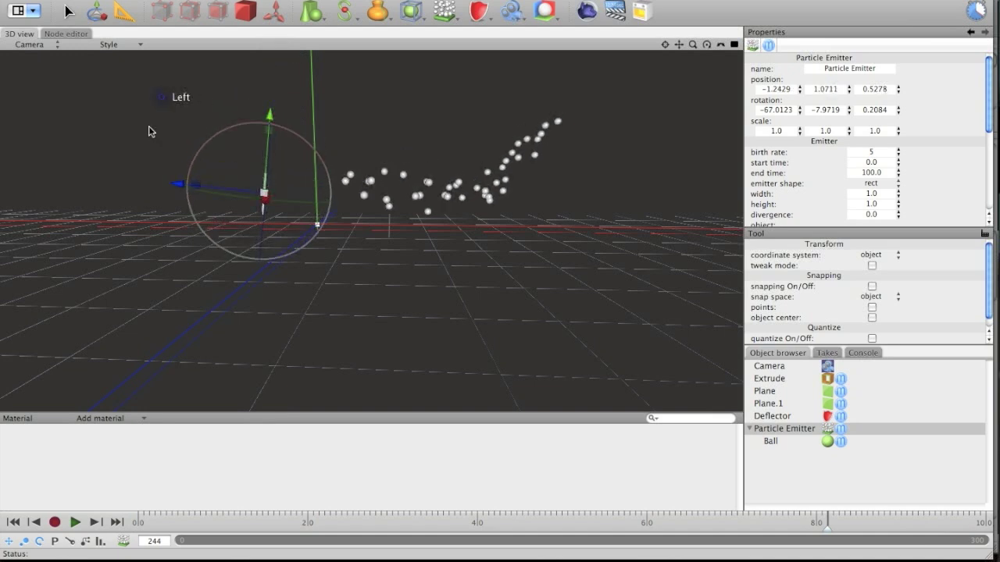
{"action": "left_click_drag", "start_coordinate": [269, 199], "coordinate": [185, 175]}
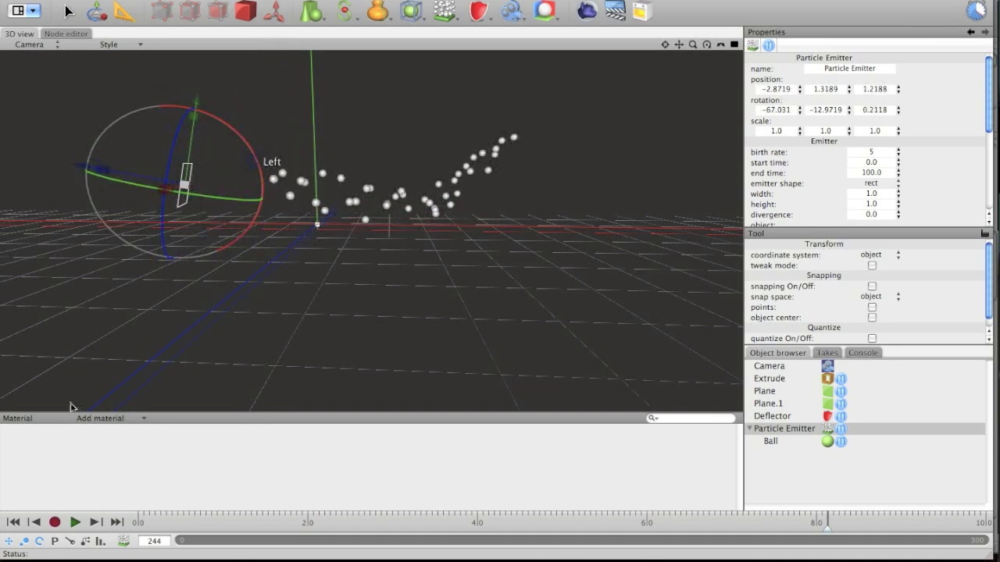
{"action": "left_click", "coordinate": [75, 522]}
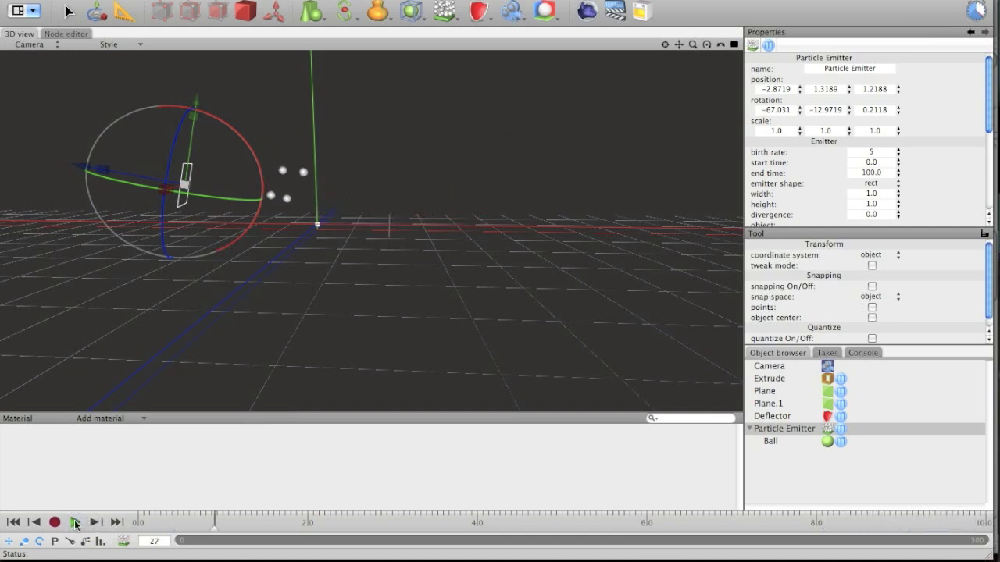
{"action": "left_click", "coordinate": [75, 522]}
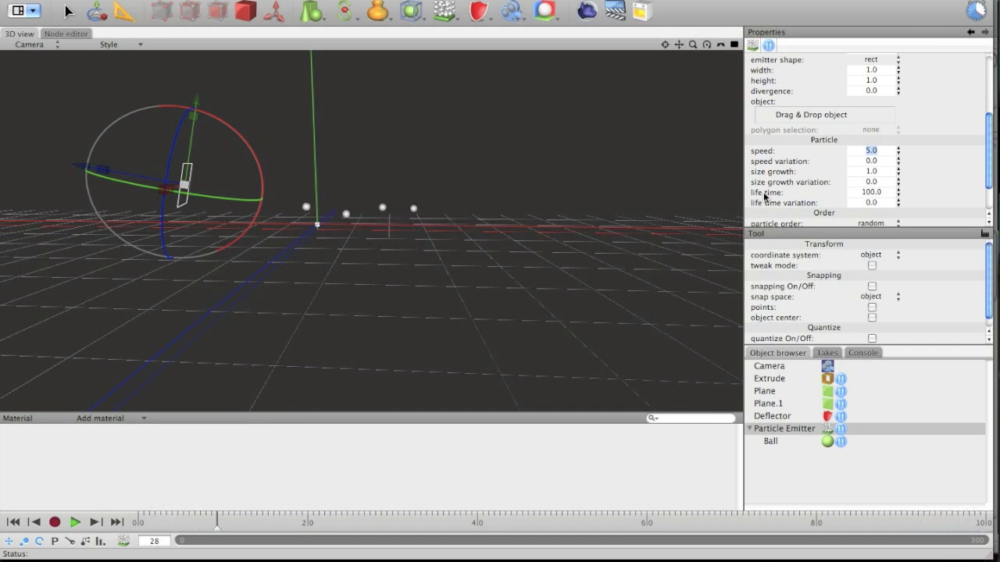
Replay the balls at particle speed 5.0 and bring up the particle forces list
{"action": "left_click", "coordinate": [75, 522]}
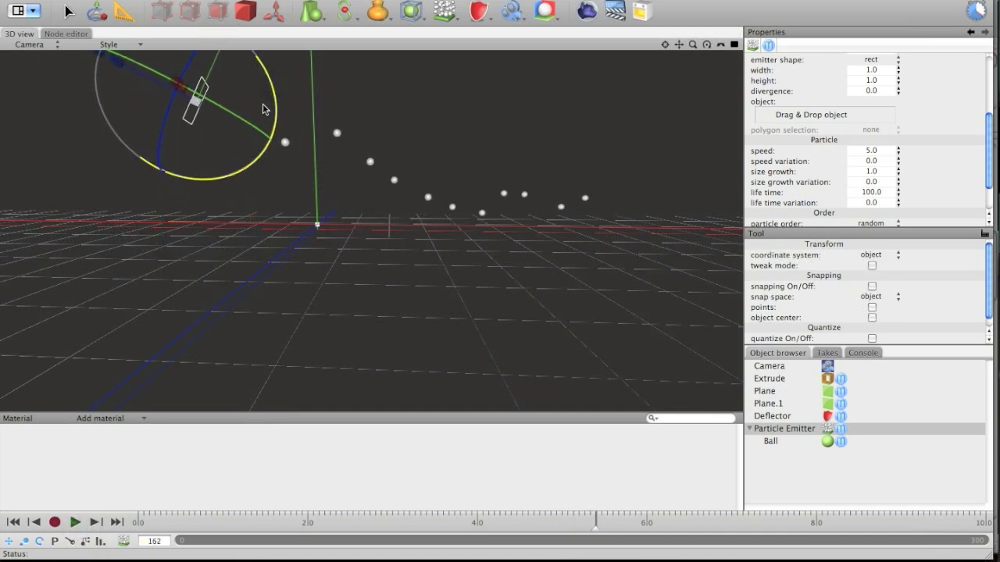
{"action": "left_click", "coordinate": [75, 521]}
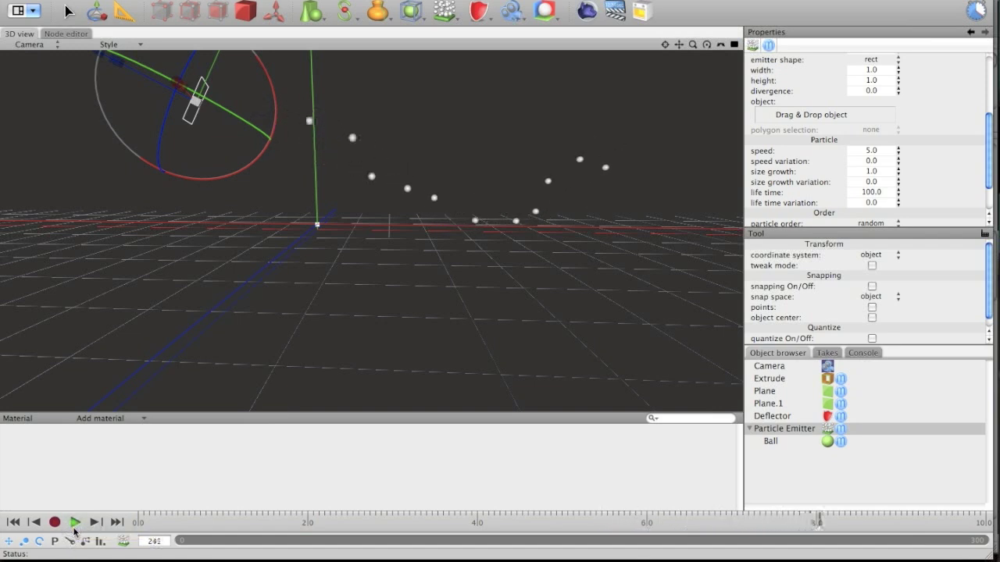
{"action": "left_click", "coordinate": [478, 13]}
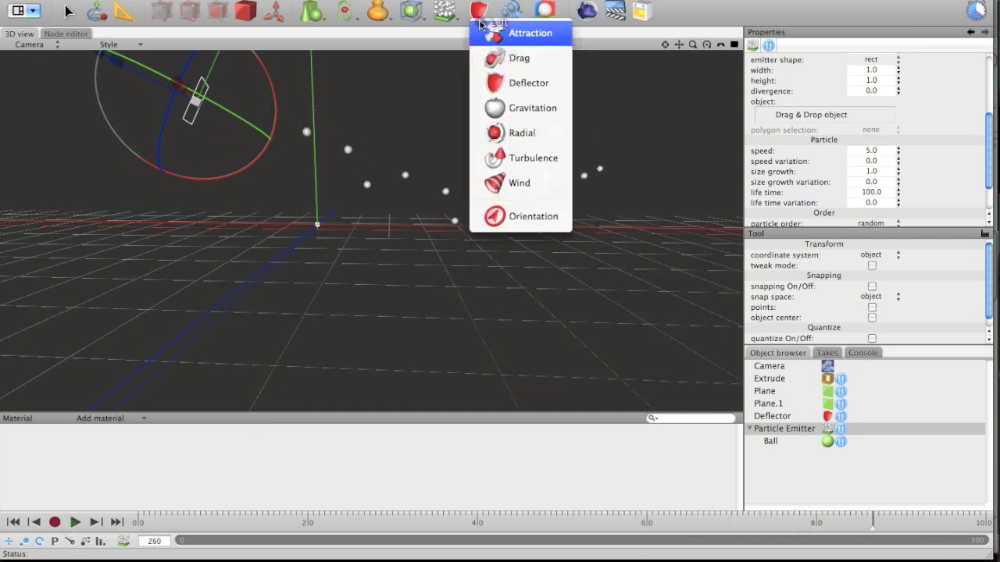
{"action": "mouse_move", "coordinate": [519, 108]}
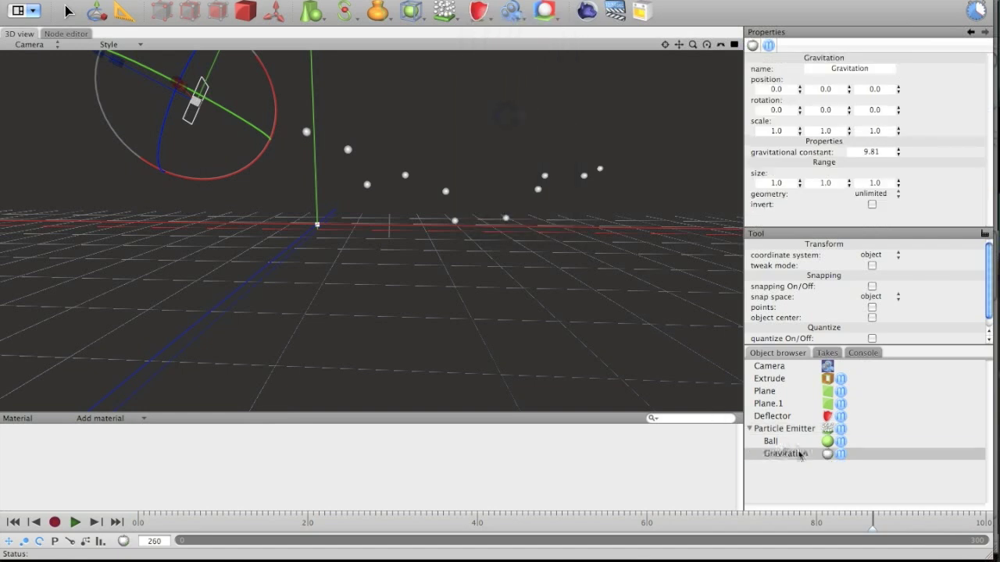
Add a Gravitation force (9.81) under the emitter and preview the falling balls
{"action": "left_click", "coordinate": [479, 10]}
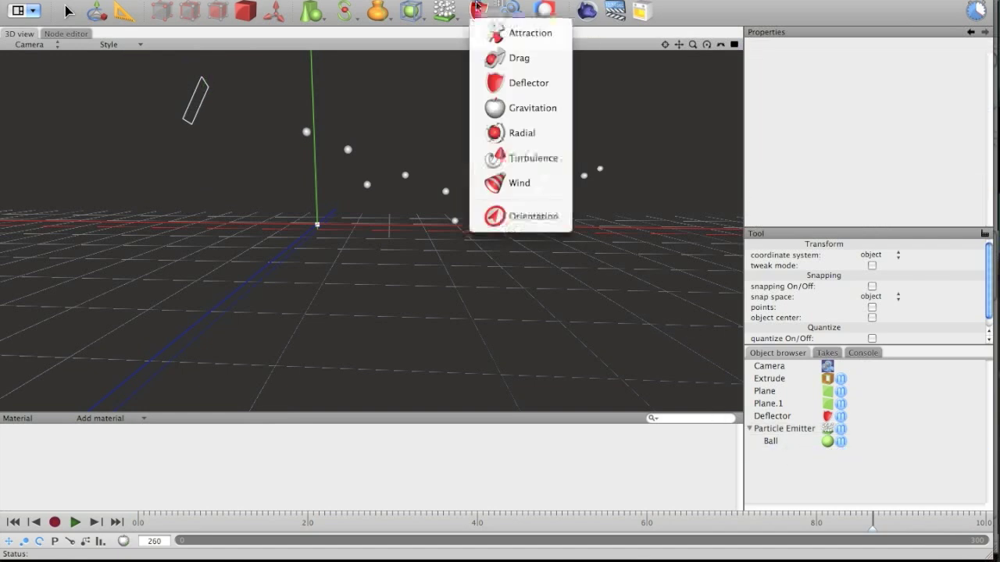
{"action": "left_click", "coordinate": [531, 108]}
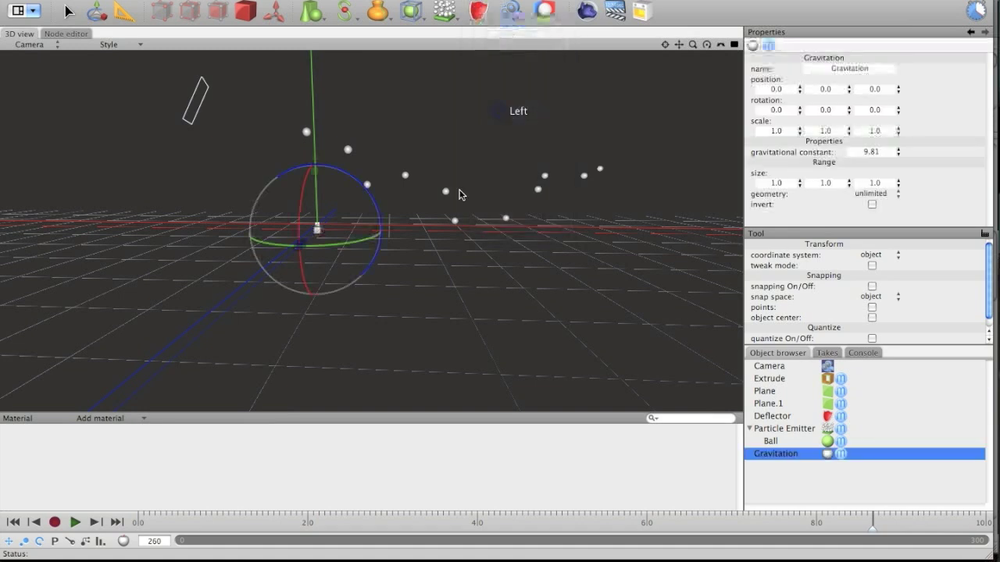
{"action": "left_click", "coordinate": [75, 522]}
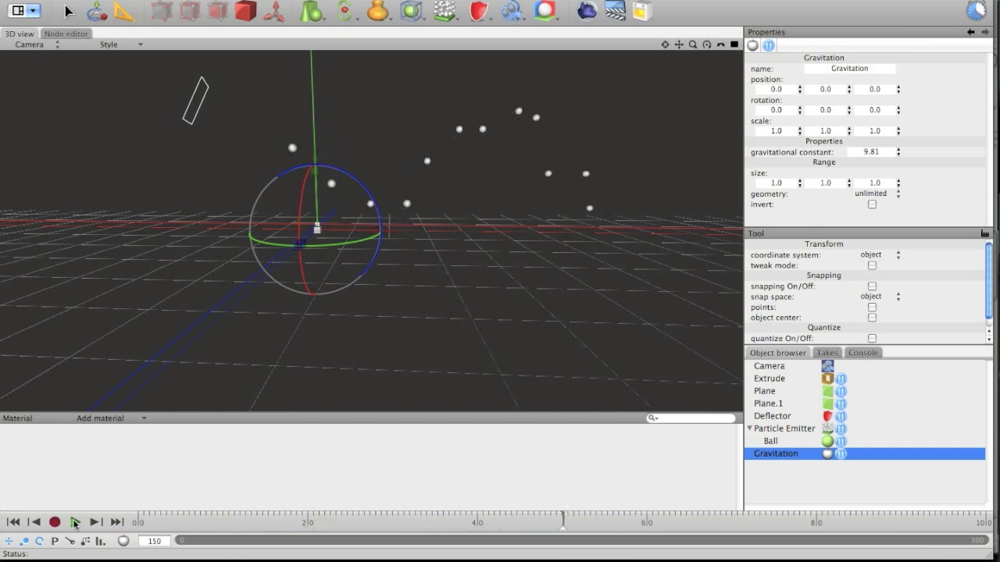
{"action": "left_click", "coordinate": [75, 522]}
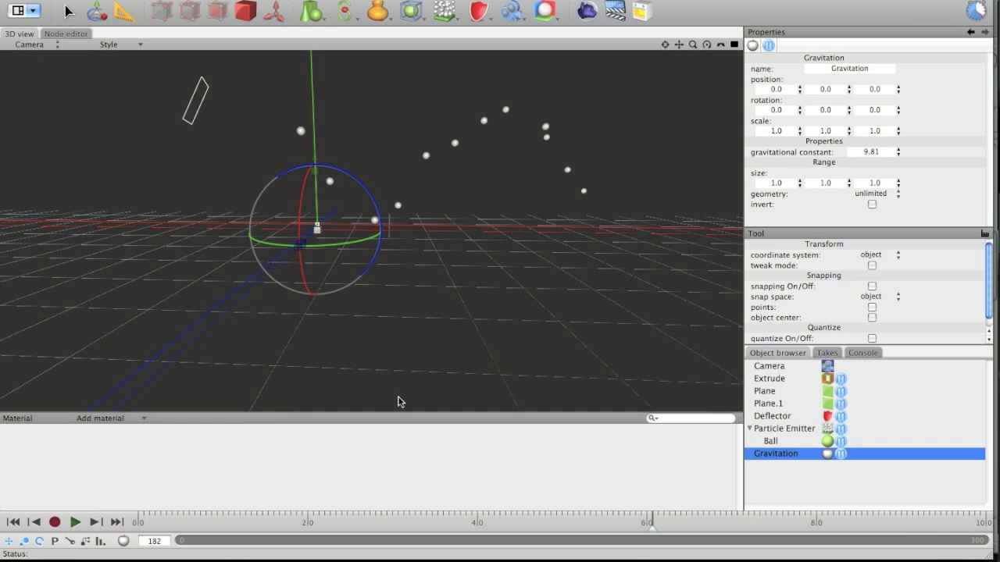